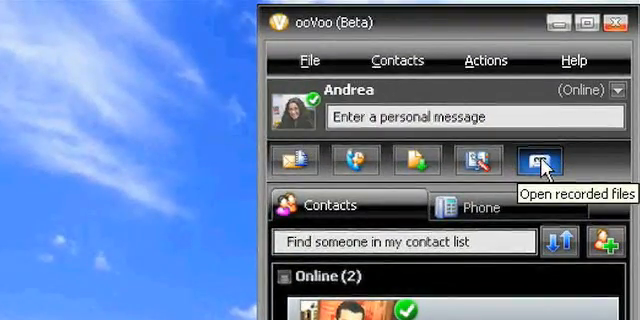
Show the list of recorded ooVoo calls, reaching the rename prompt for 20080116_0
left_click(536, 160)
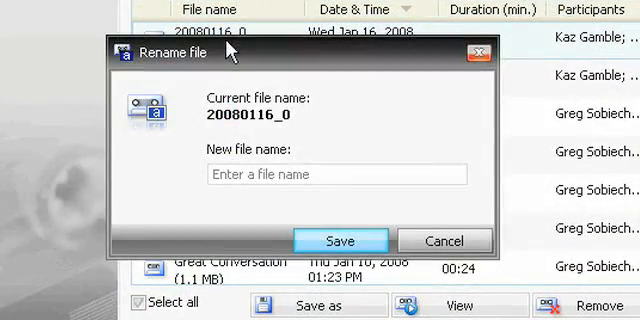
Enter 'Greatest conve…' as the new name for recording 20080116_0
type("G")
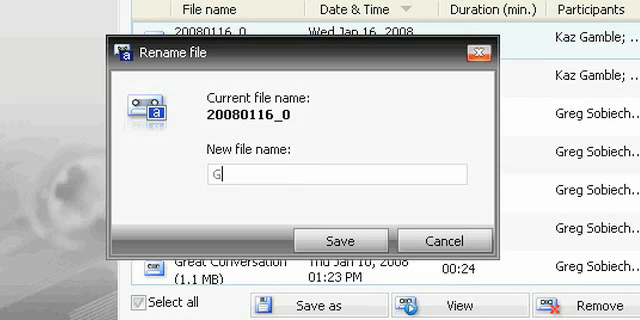
type("reatest conversation")
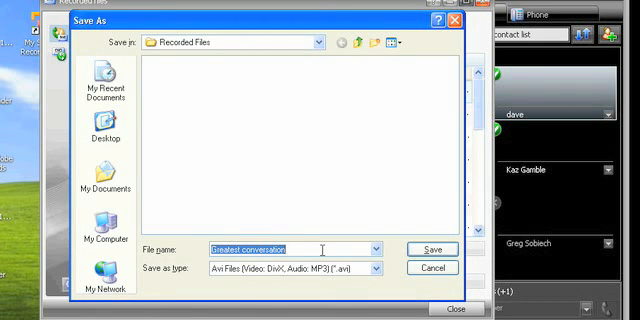
Save the renamed recording as an AVI file in the Recorded Files folder
left_click(424, 248)
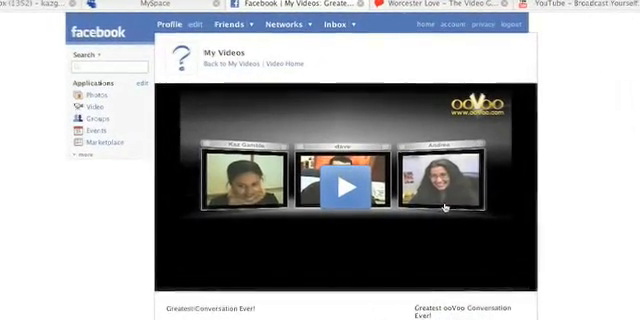
Play the shared 'Greatest Conversation Ever!' video on Facebook's My Videos page
left_click(348, 186)
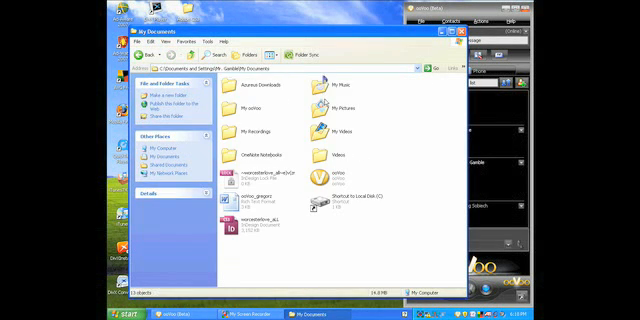
Select the My ooVoo recorded files folder inside My Documents
left_click(248, 104)
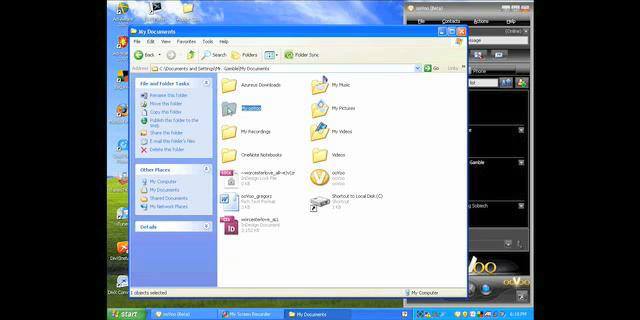